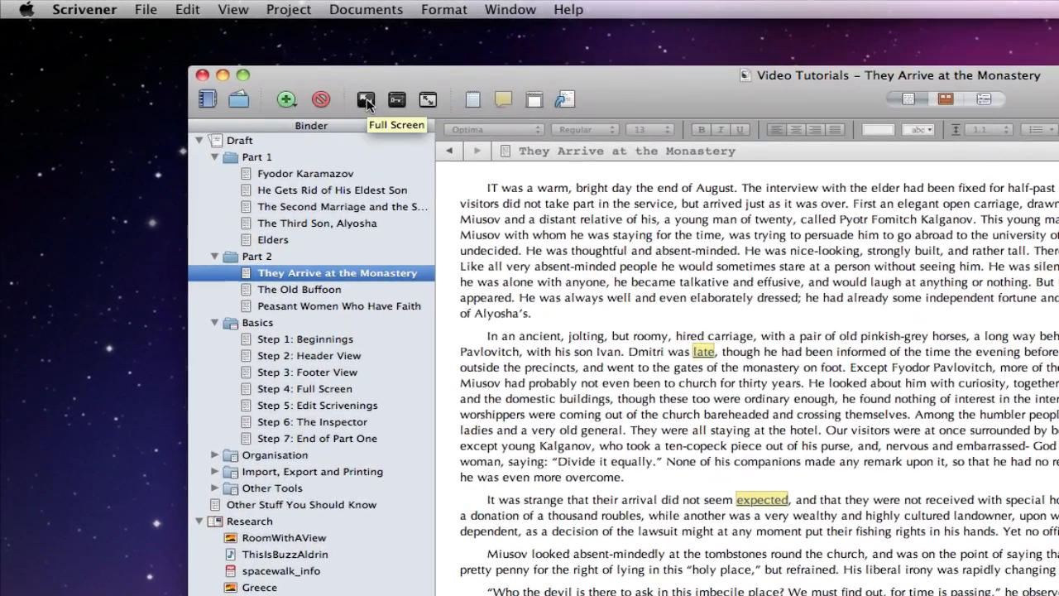
# Step: Enter full screen composition mode, widen the paper width, and bring up the document's inspector HUD
pyautogui.click(368, 100)
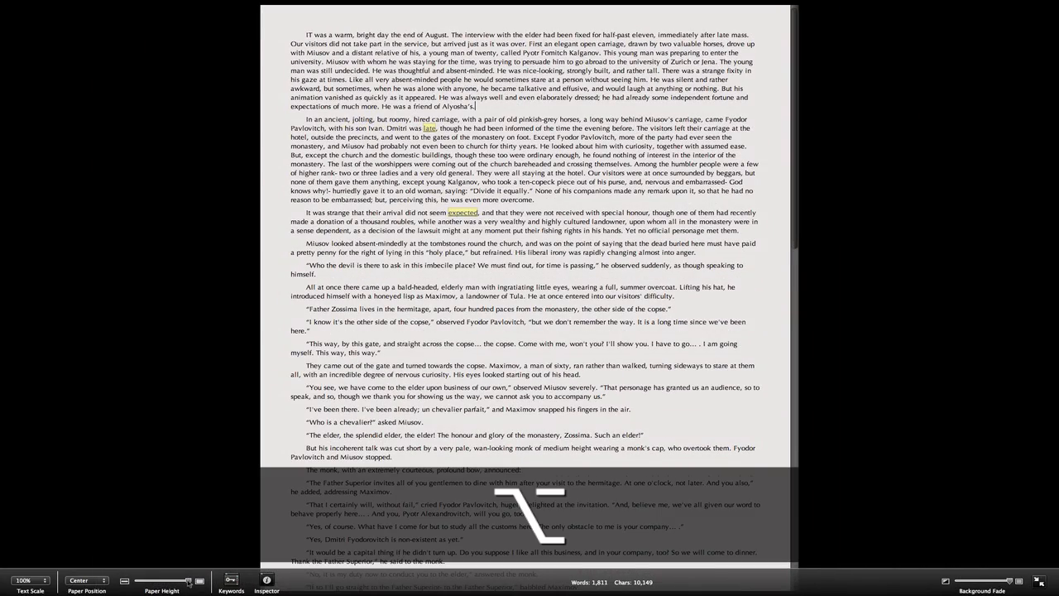
pyautogui.moveTo(186, 579); pyautogui.dragTo(152, 579)
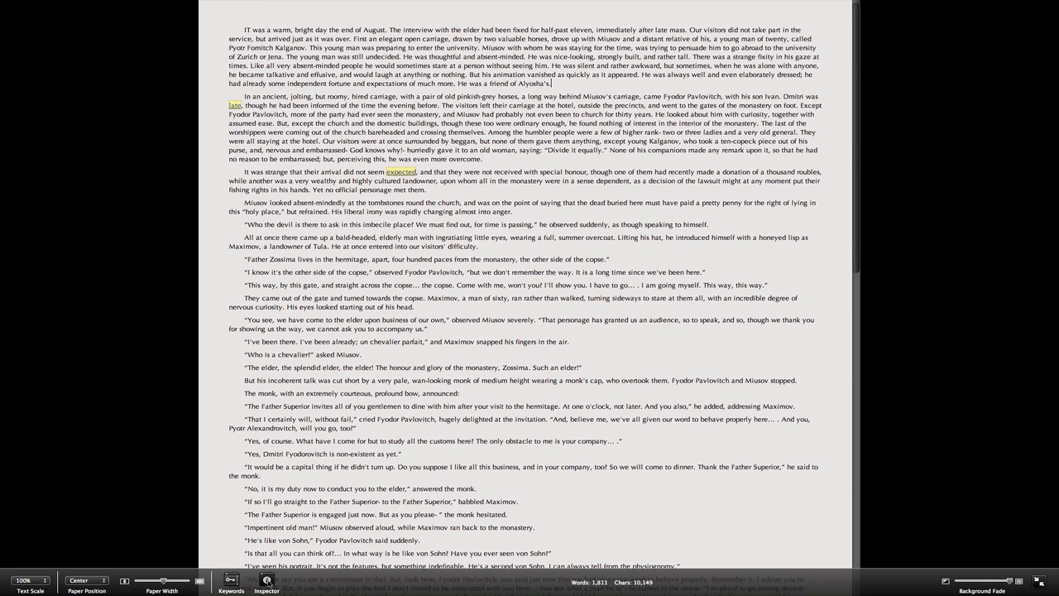
pyautogui.click(266, 579)
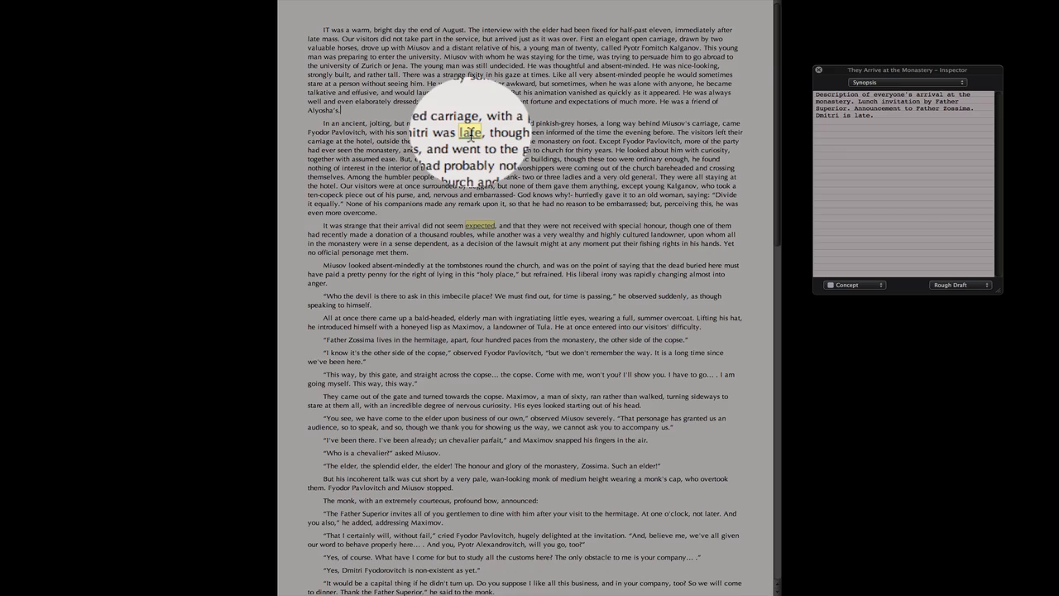
# Step: Review the document's comments and footnotes, then its label and status choices in the HUD
pyautogui.click(902, 83)
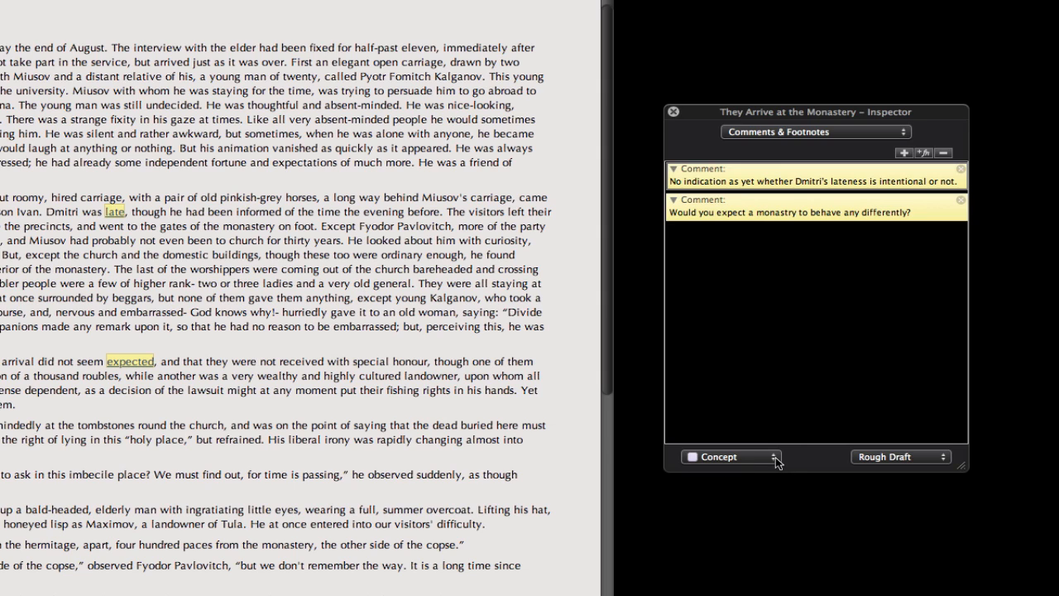
pyautogui.click(731, 457)
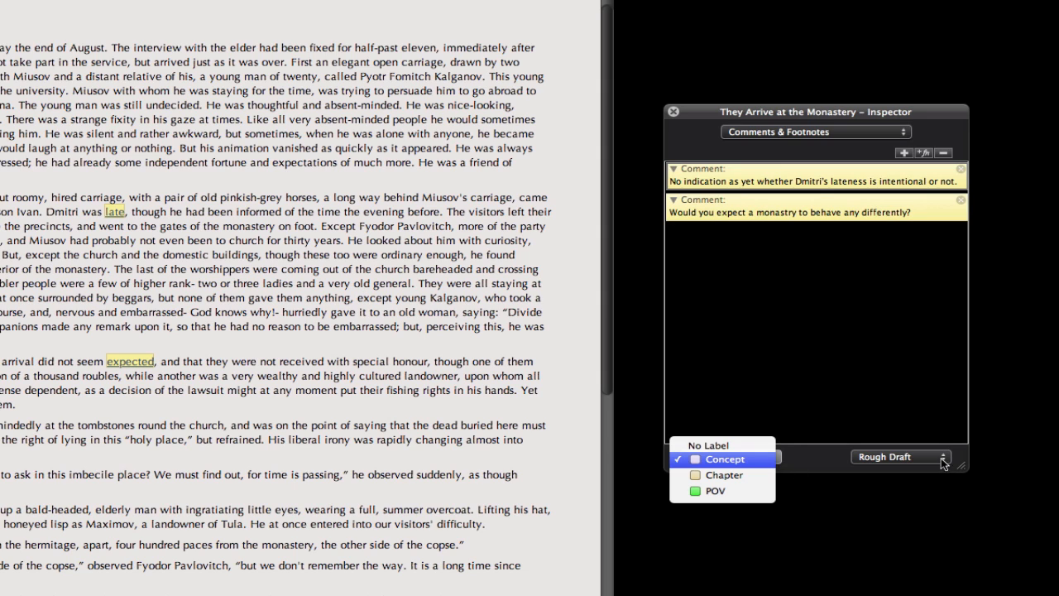
pyautogui.click(902, 456)
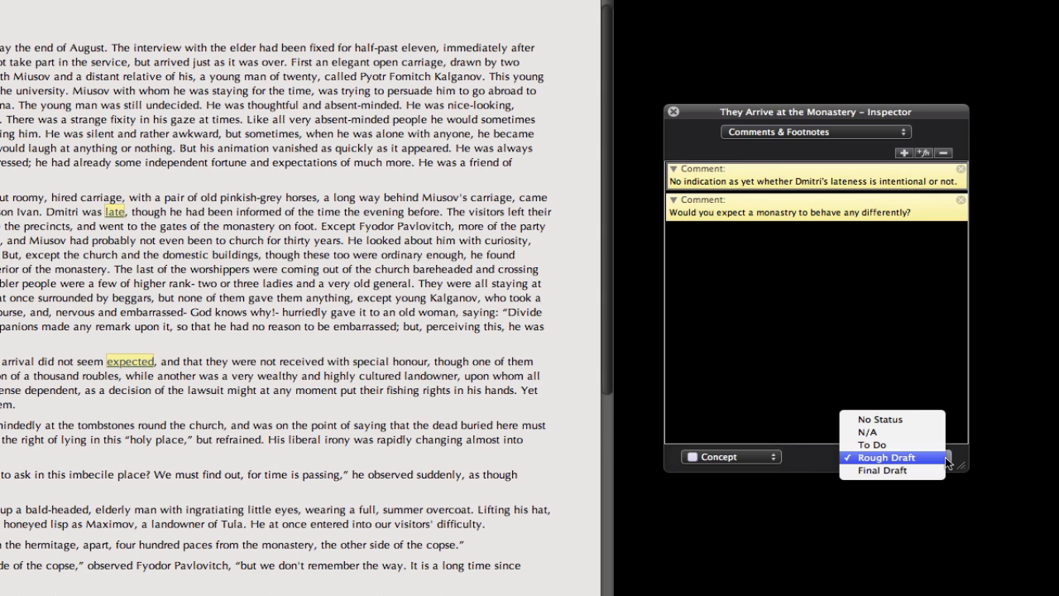
pyautogui.click(814, 133)
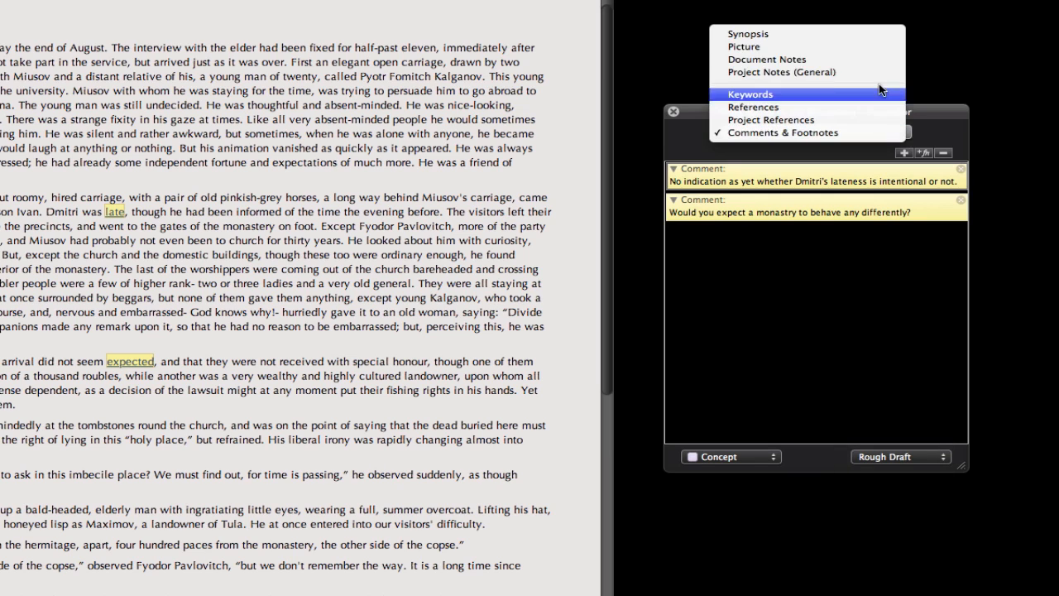
# Step: View the project notes with the monk picture and the keywords, then hide the HUD leaving only the manuscript
pyautogui.click(747, 33)
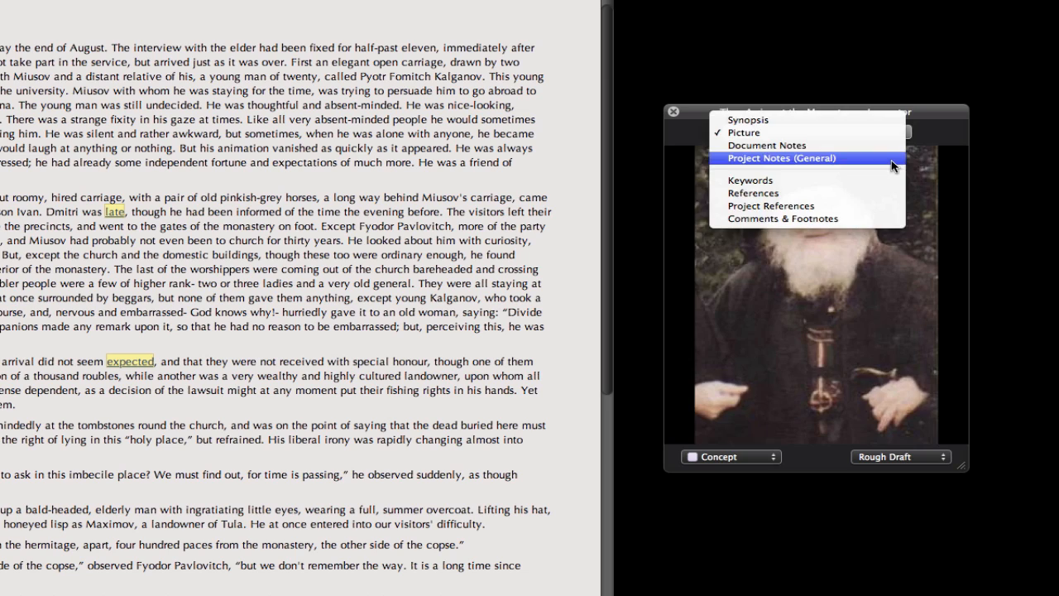
pyautogui.click(782, 159)
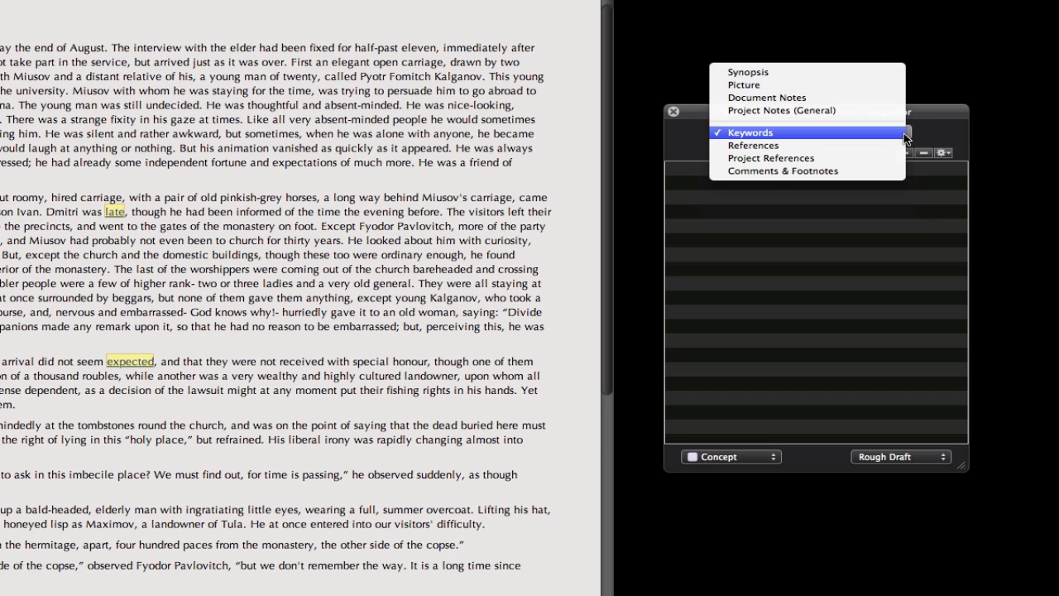
pyautogui.click(752, 157)
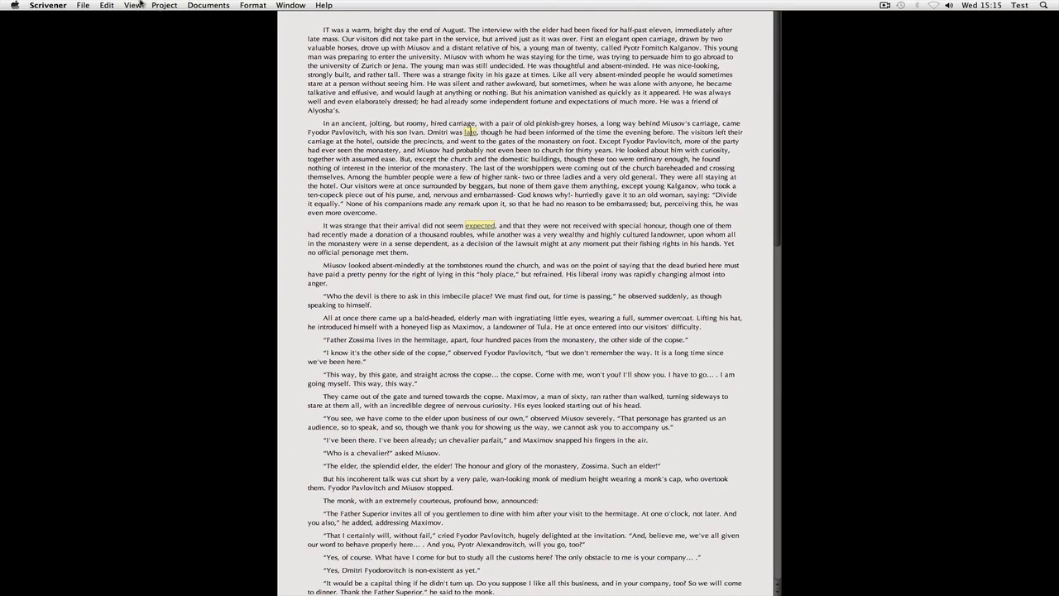
# Step: Set the full screen backdrop to the Greece photo via the View menu
pyautogui.click(132, 3)
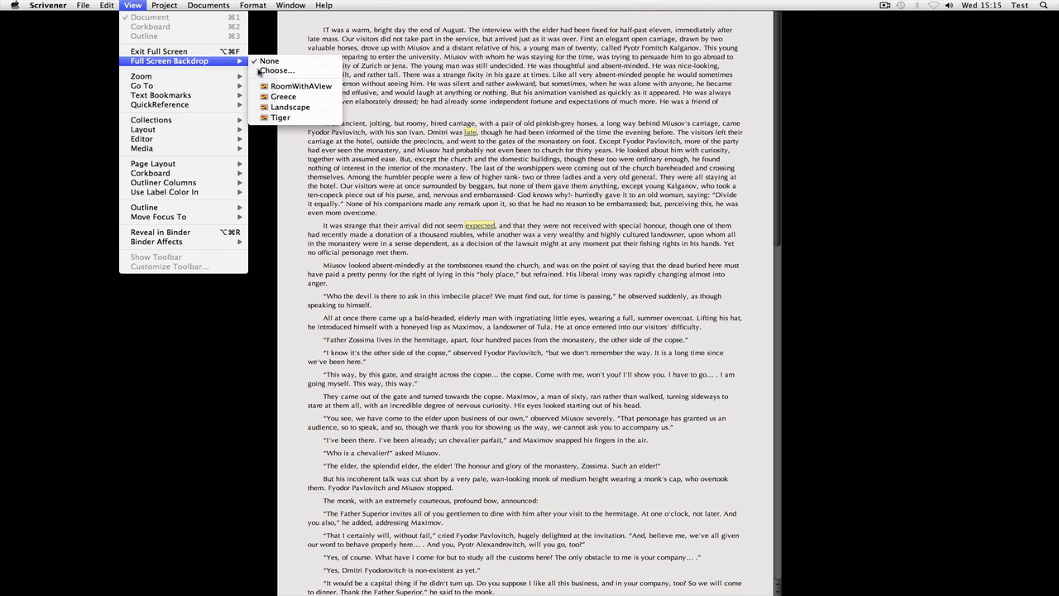
pyautogui.click(288, 106)
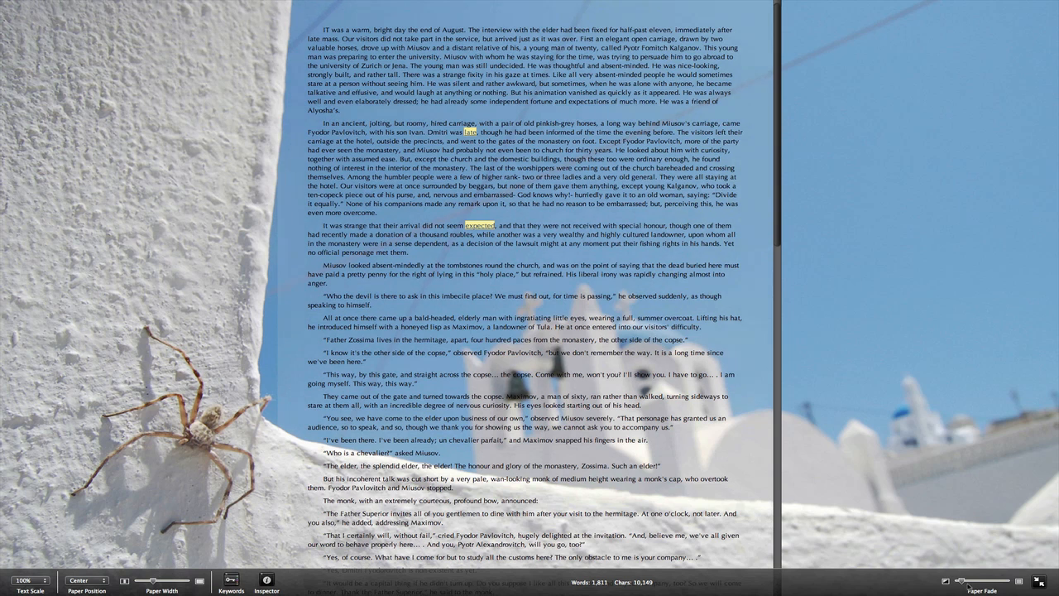
pyautogui.click(132, 7)
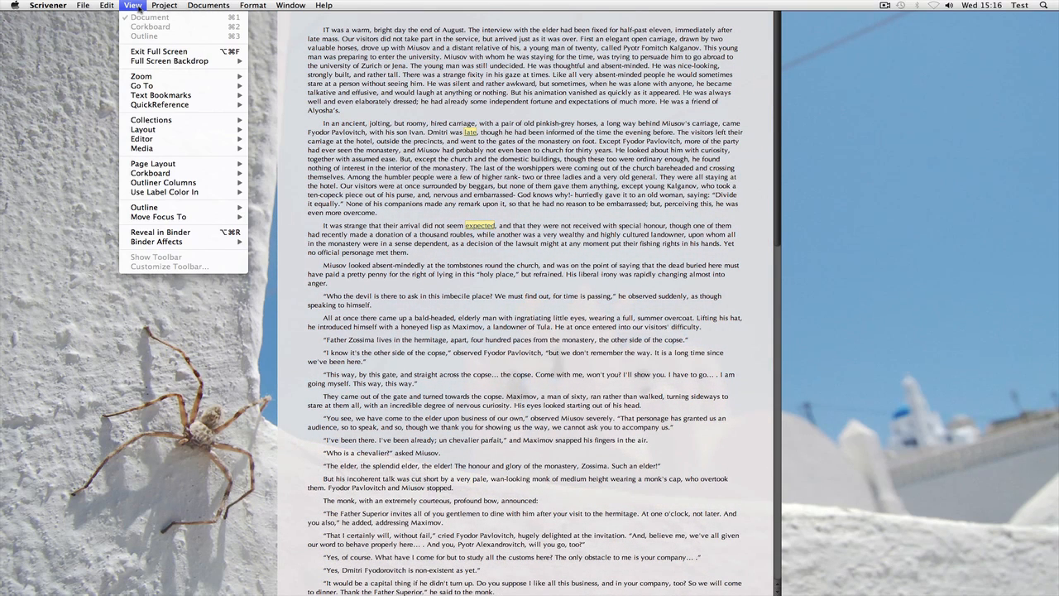
# Step: Choose a custom backdrop image: the beach JPG from Pictures, replacing the Greece photo
pyautogui.click(169, 59)
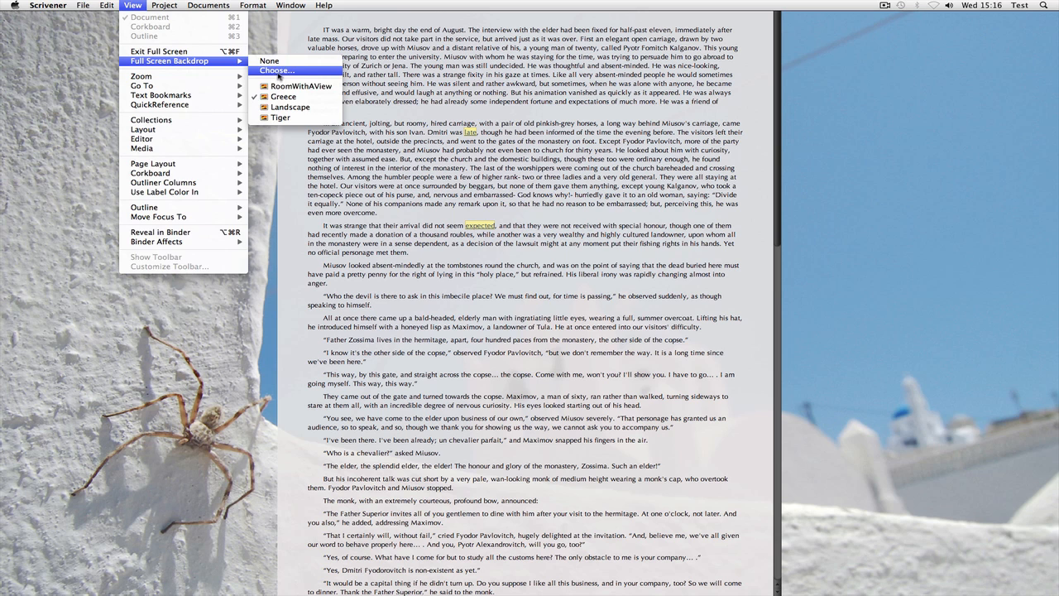
pyautogui.click(276, 69)
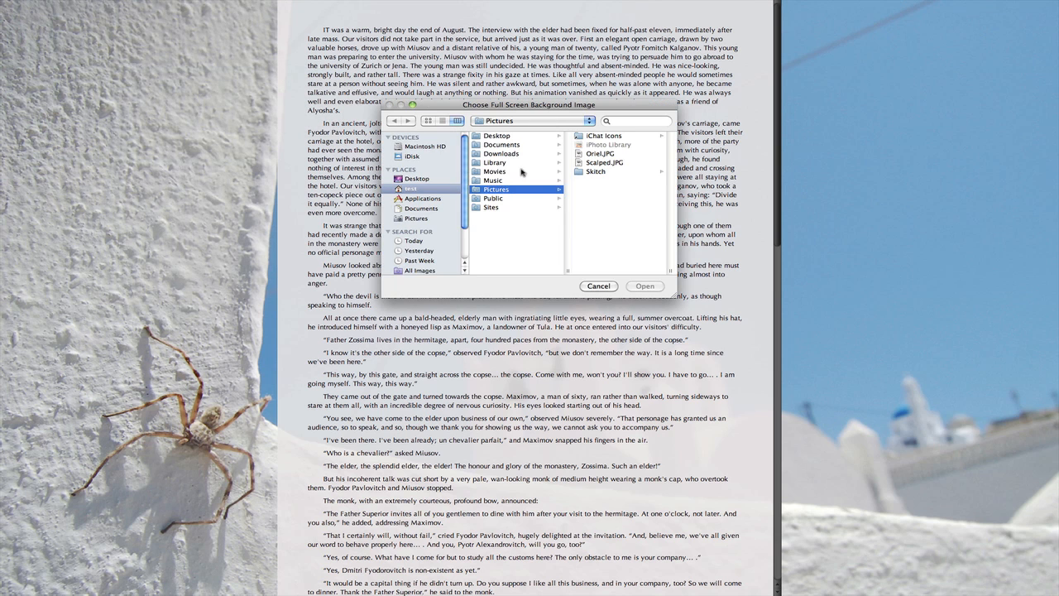
pyautogui.click(586, 153)
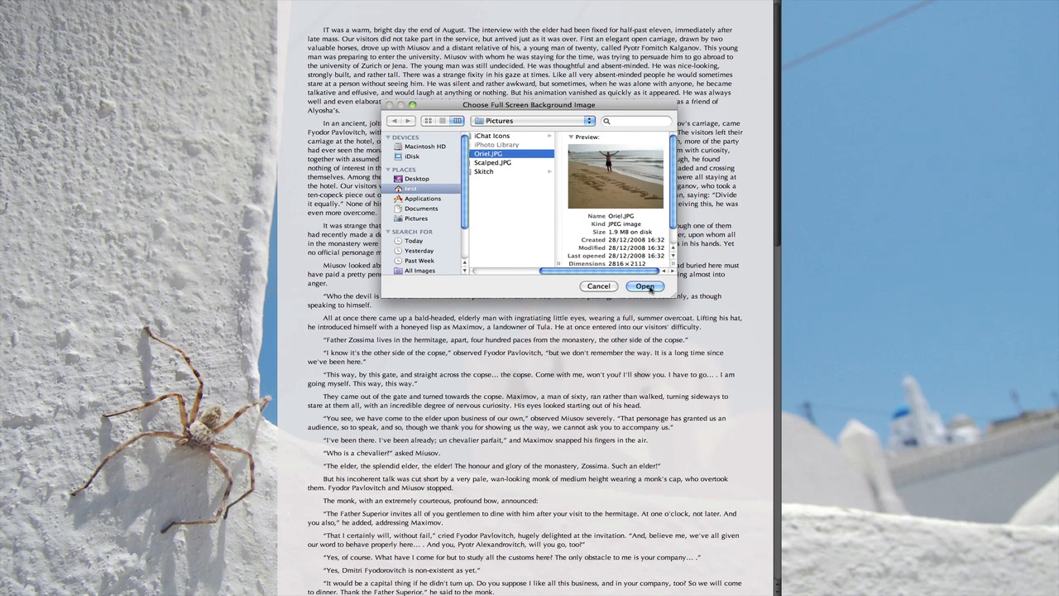
pyautogui.click(645, 286)
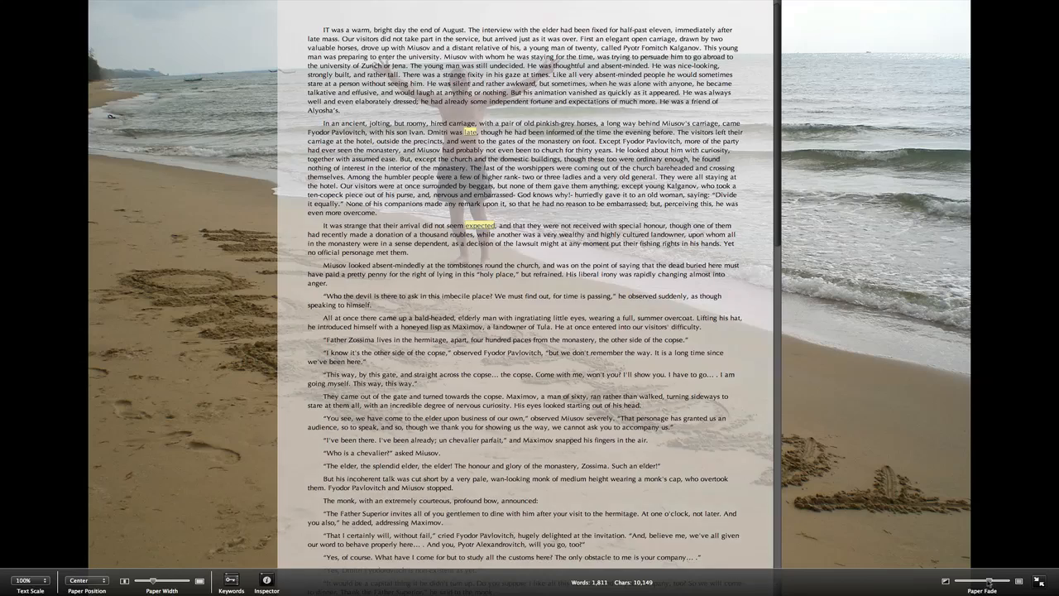